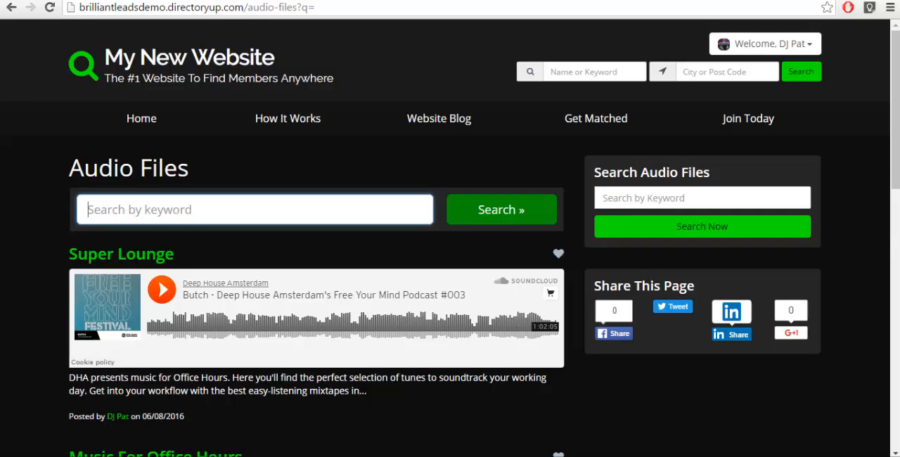
- Search the Audio Files page for the keyword 'super' to list the Super Lounge post
{"action": "scroll", "scroll_direction": "down", "scroll_amount": 3}
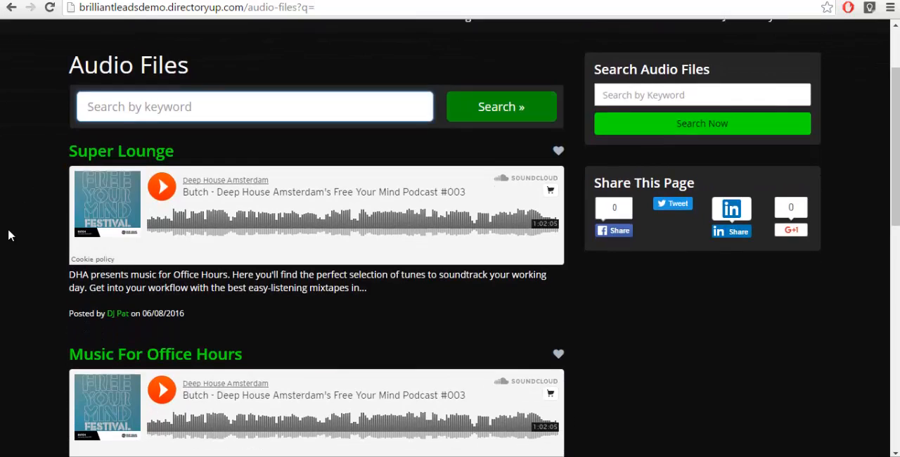
{"action": "scroll", "scroll_direction": "up", "scroll_amount": 3}
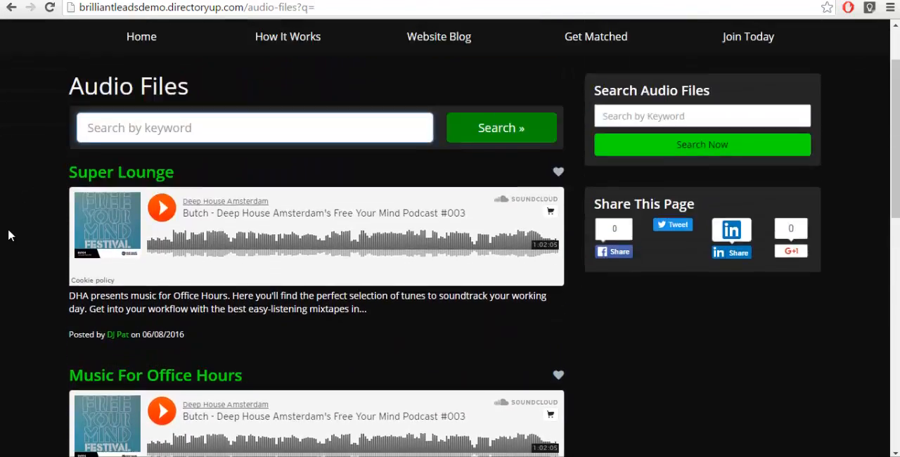
{"action": "type", "text": "super"}
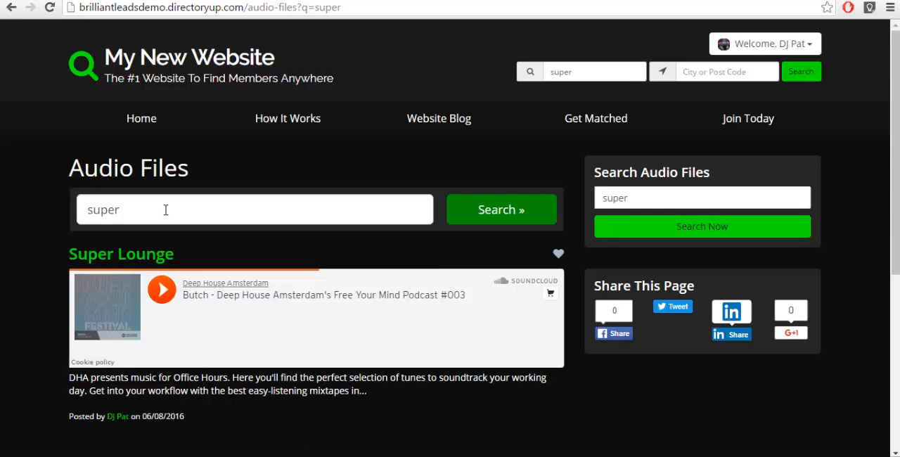
{"action": "left_click", "coordinate": [162, 290]}
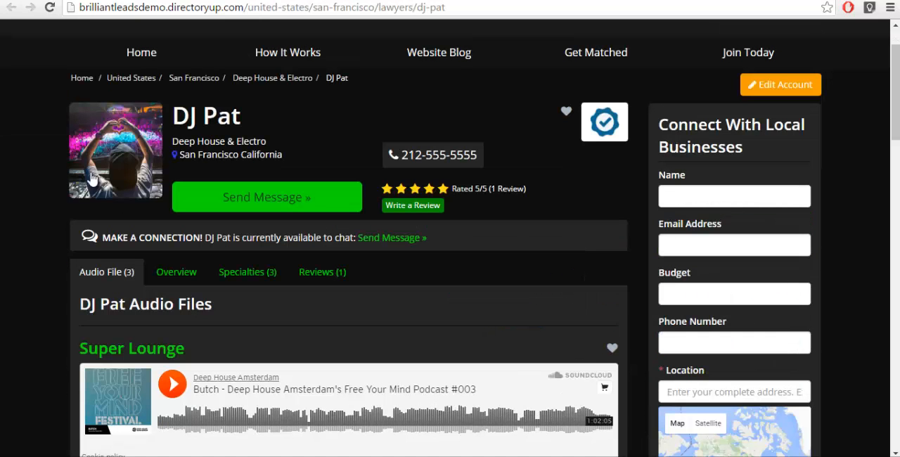
{"action": "mouse_move", "coordinate": [31, 265]}
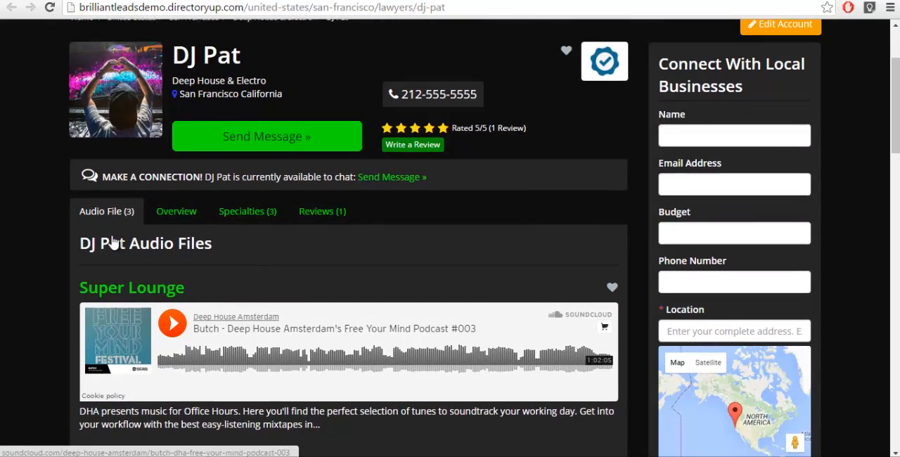
{"action": "scroll", "scroll_direction": "up", "scroll_amount": 3}
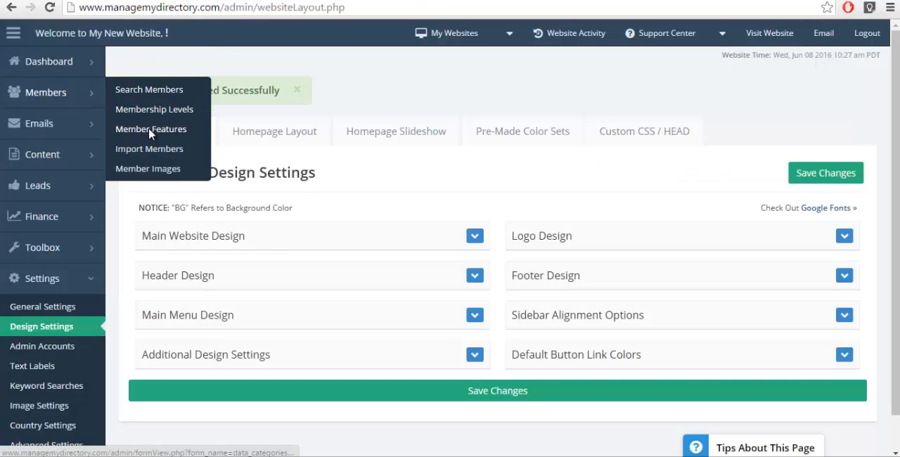
- From Member Features, edit the Audio File post type (row #5)
{"action": "left_click", "coordinate": [151, 128]}
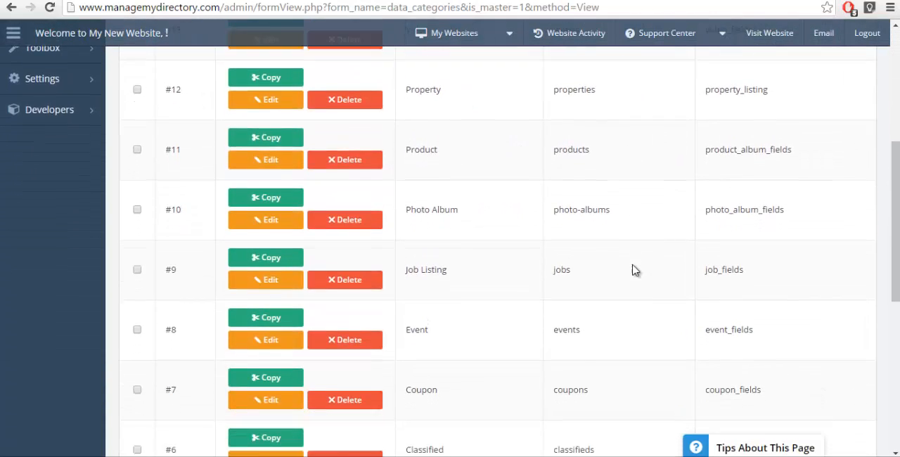
{"action": "scroll", "scroll_direction": "down", "scroll_amount": 3}
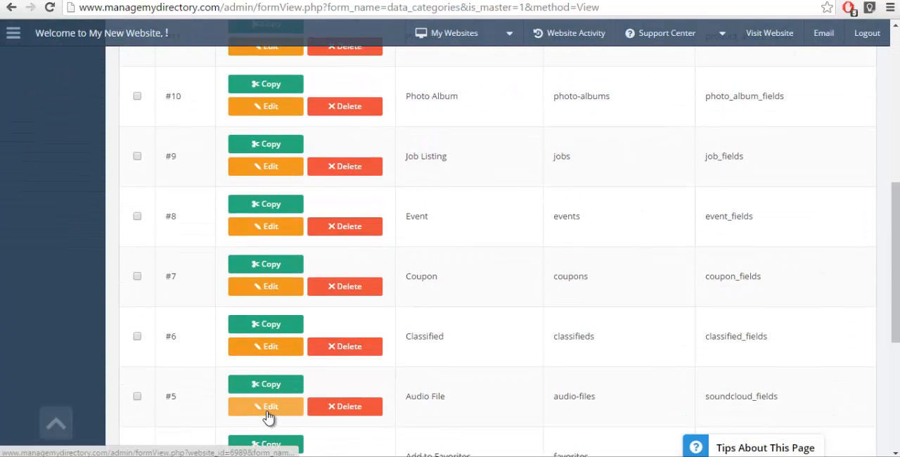
{"action": "left_click", "coordinate": [264, 406]}
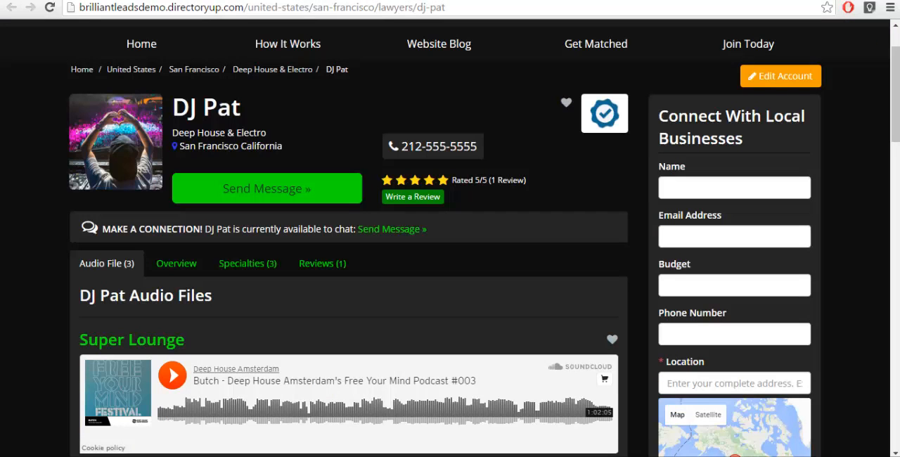
- Copy the SoundCloud URL of the Retroactive - Album Sampler Part 1 track from the address bar
{"action": "scroll", "scroll_direction": "down", "scroll_amount": 3}
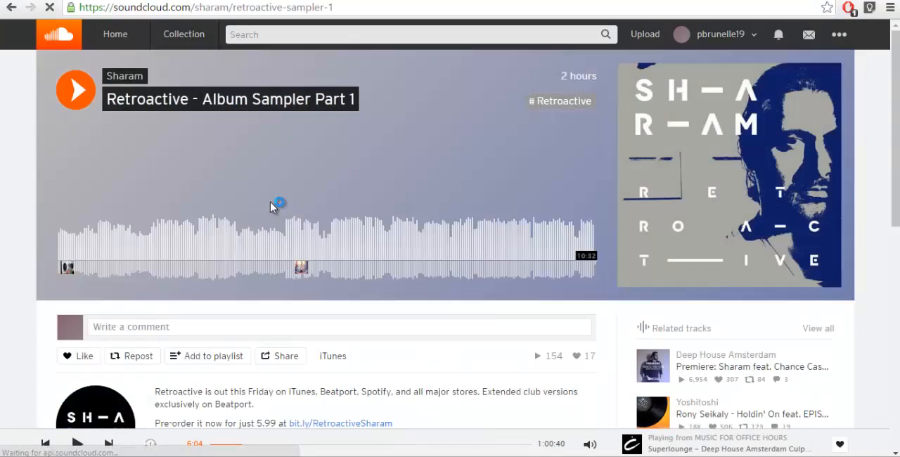
{"action": "left_click", "coordinate": [204, 8]}
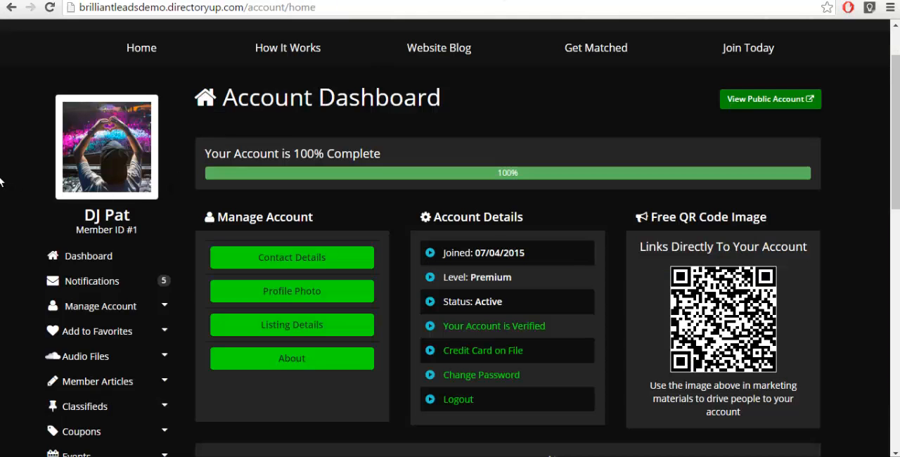
{"action": "mouse_move", "coordinate": [84, 355]}
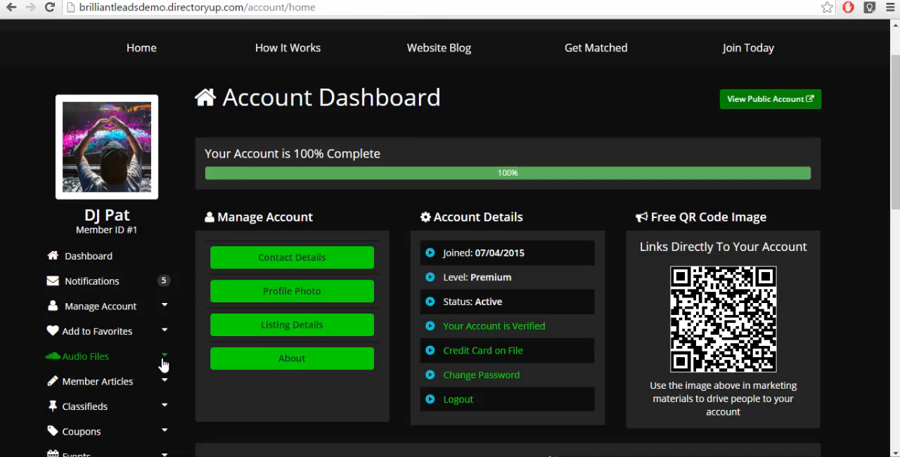
- Expand the Audio Files submenu in the Account Dashboard sidebar
{"action": "left_click", "coordinate": [84, 355]}
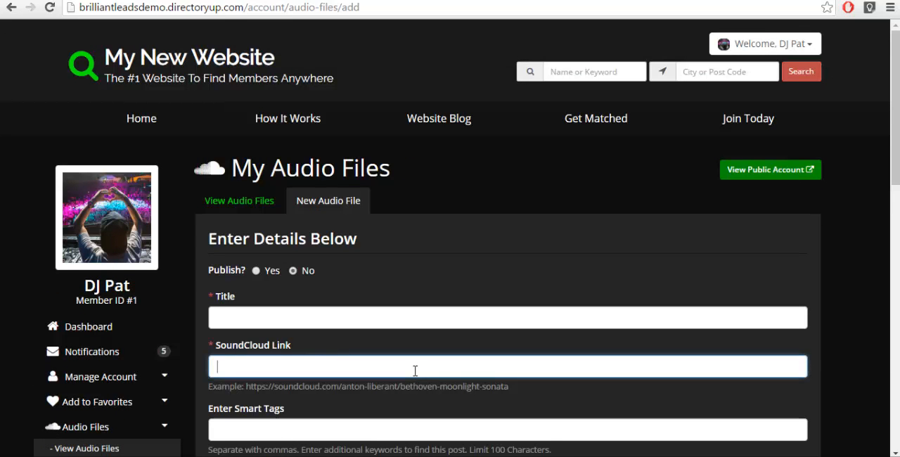
{"action": "type", "text": "https://soundcloud.com/sharam/retroactive-sampler-1"}
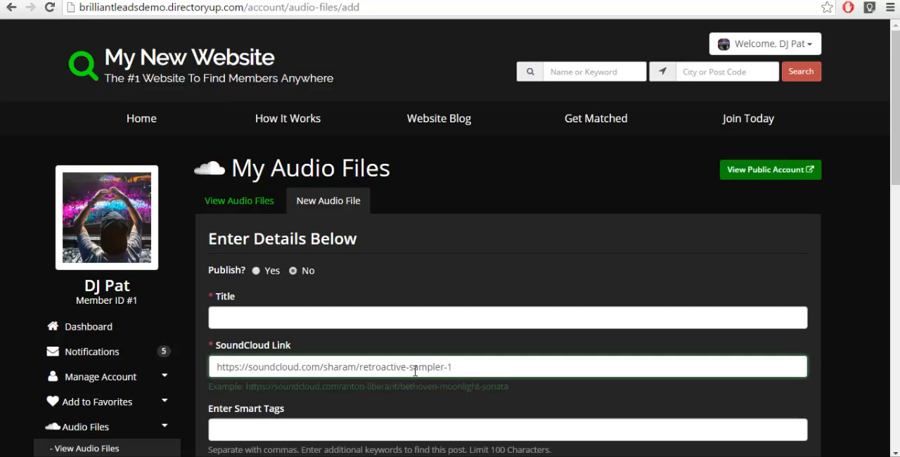